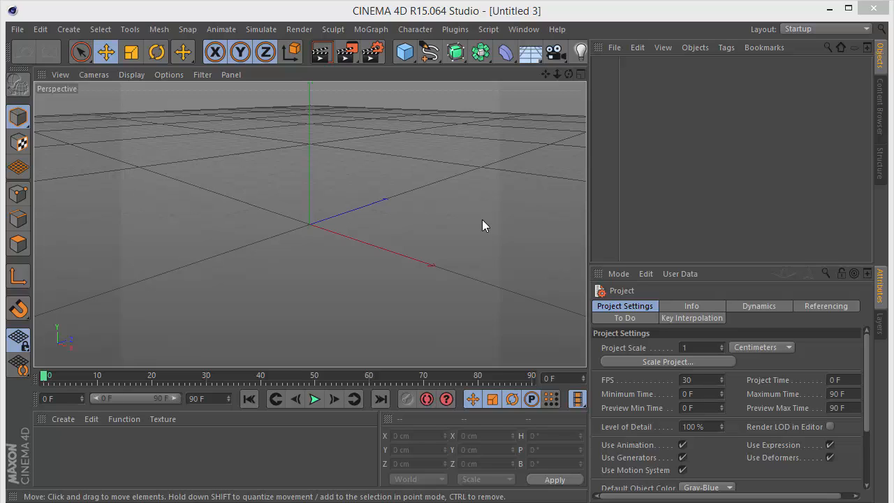
mouse_move(372, 389)
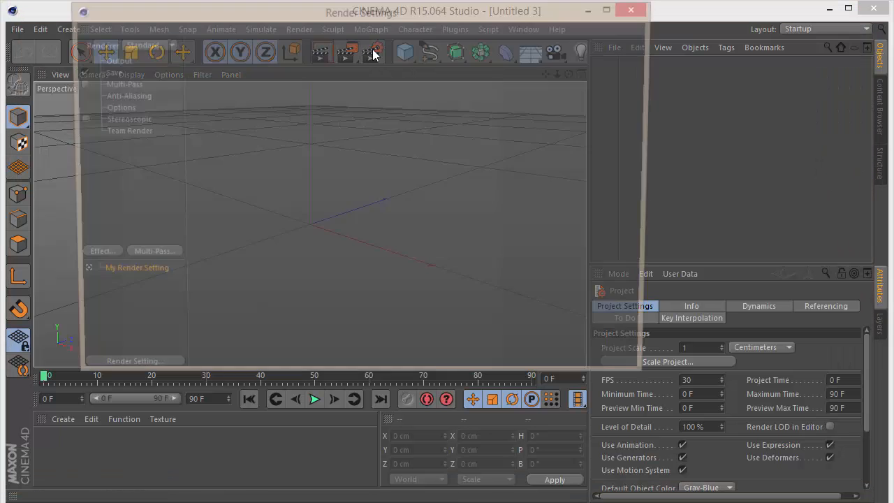
Review the Save and Output settings (1280×720, 30 fps) and close Render Settings.
left_click(109, 71)
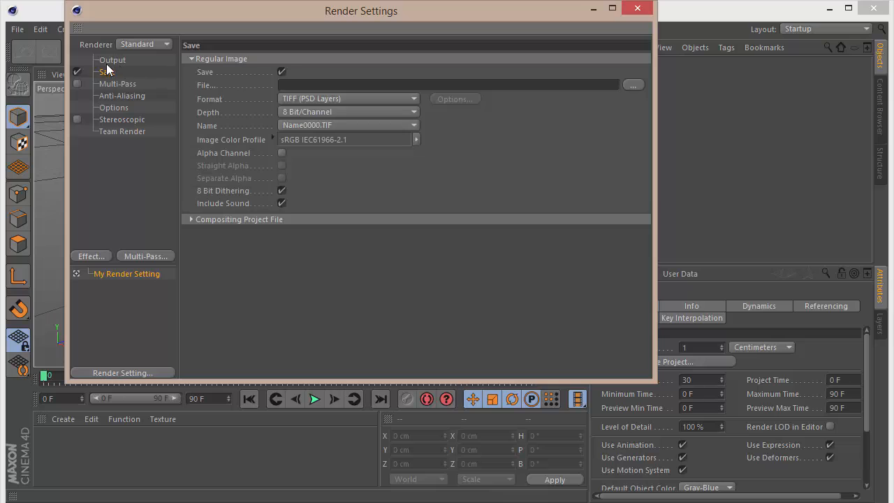
left_click(112, 59)
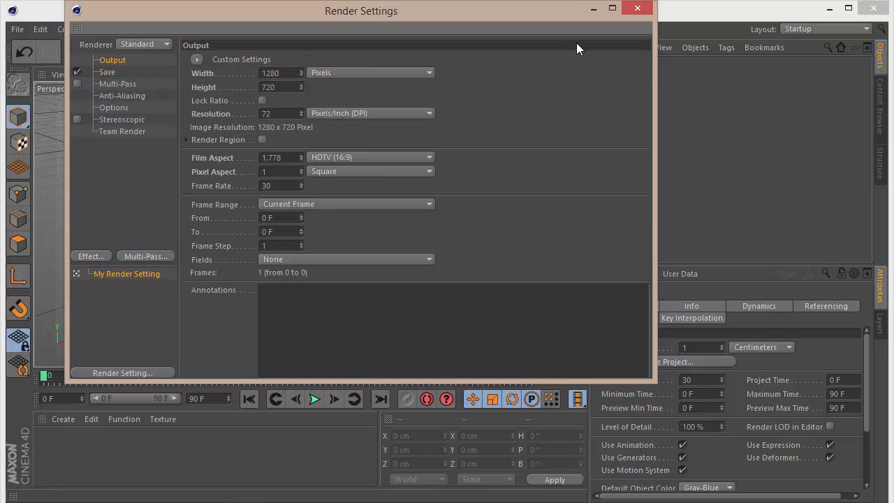
left_click(638, 9)
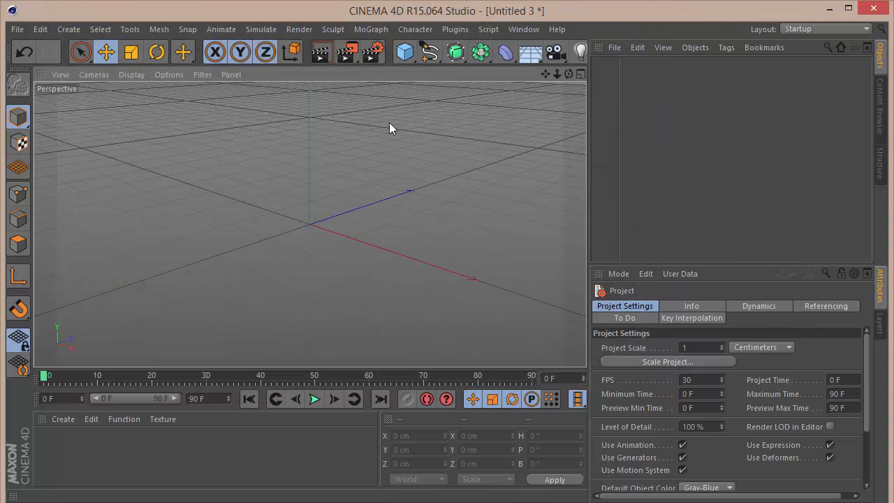
mouse_move(473, 173)
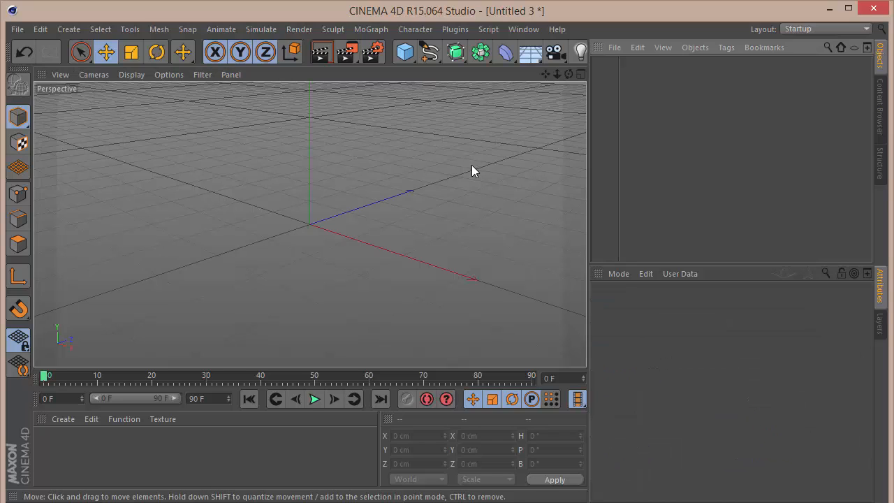
Bring up the primitives palette from the Cube toolbar icon.
left_click(404, 52)
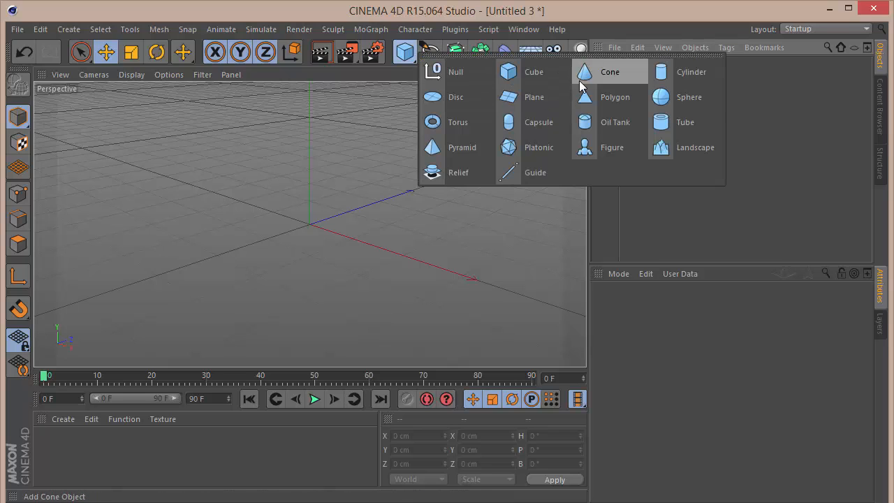
mouse_move(579, 72)
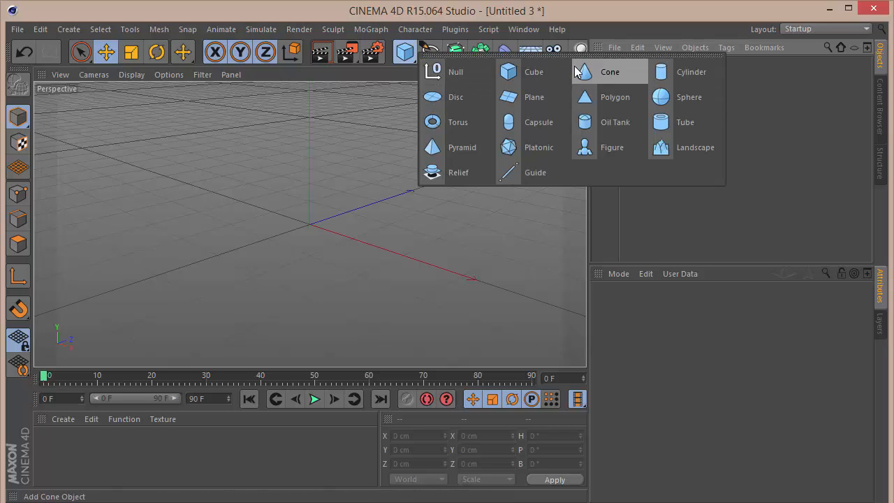
mouse_move(665, 74)
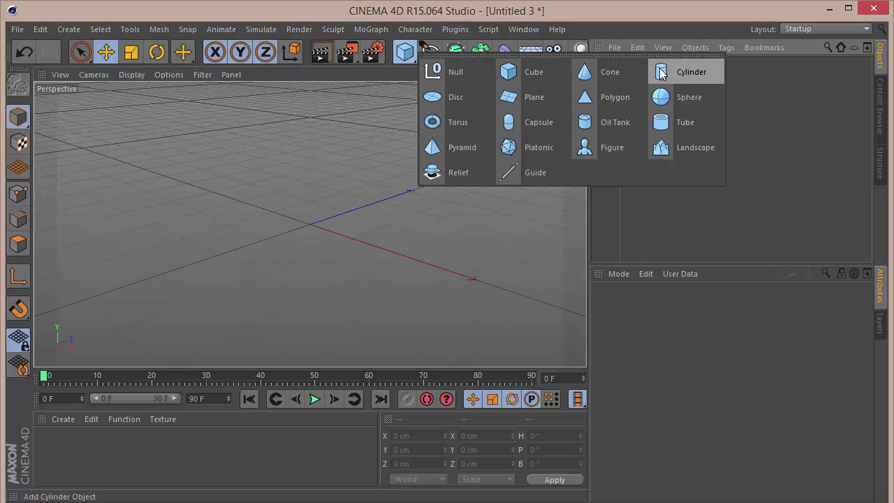
Add a cylinder and set it to a flat 15 cm tall base disc.
left_click(691, 72)
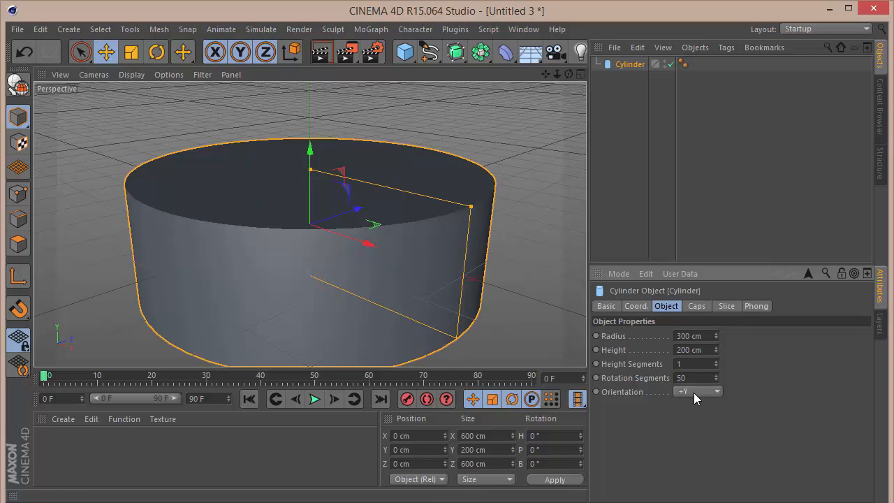
mouse_move(688, 309)
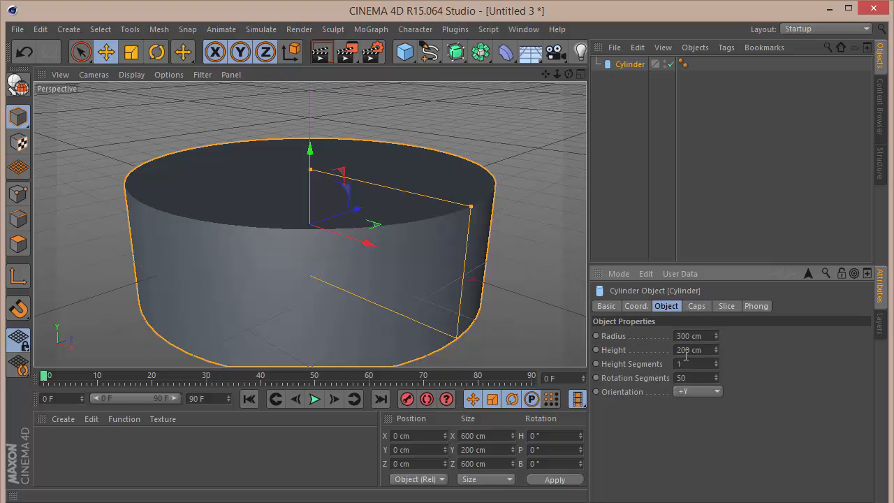
type("20 cm")
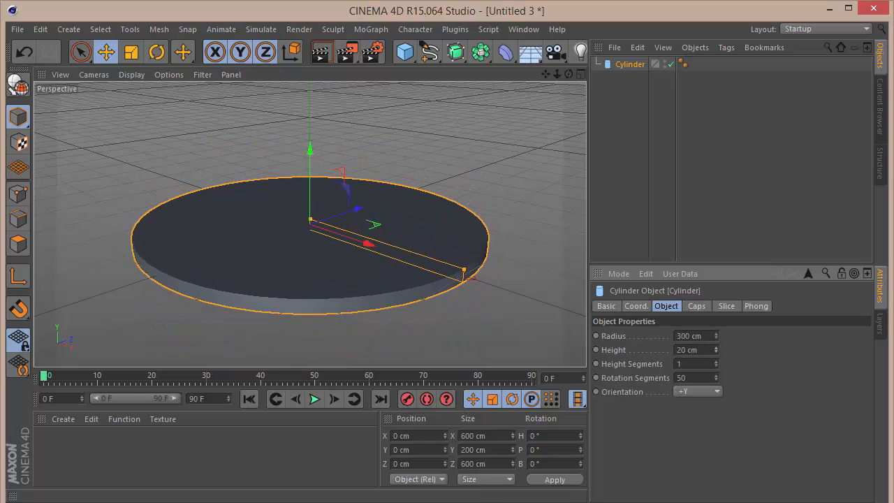
type("6")
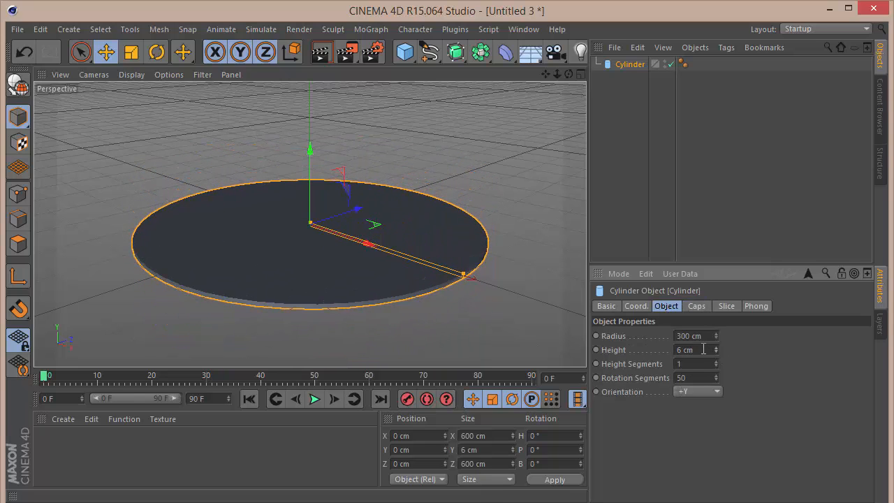
type("15 cm")
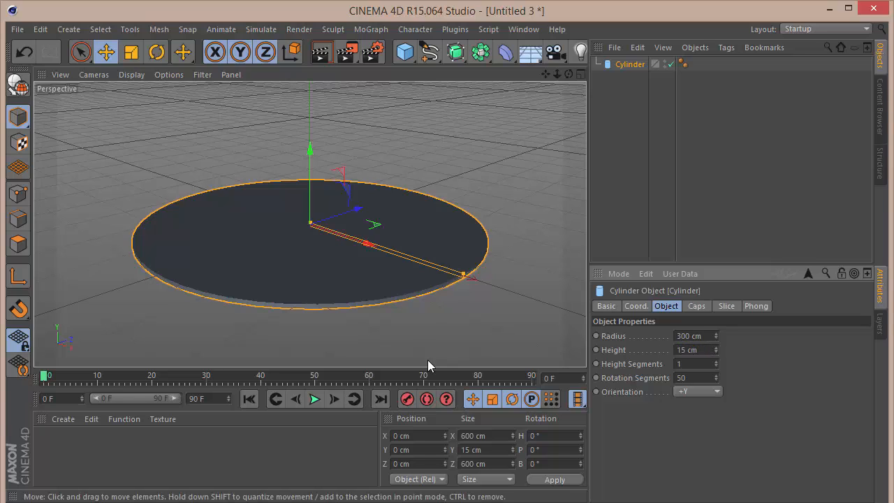
Enable filleted caps on the base cylinder.
left_click(696, 304)
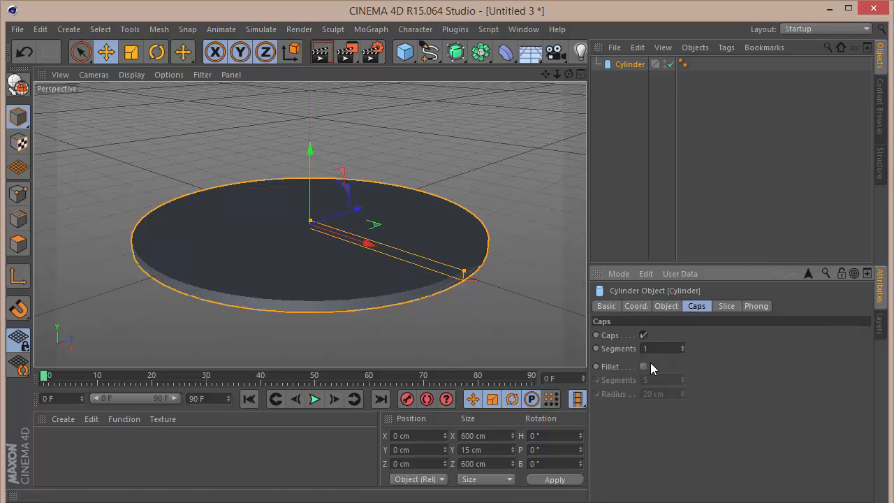
left_click(643, 366)
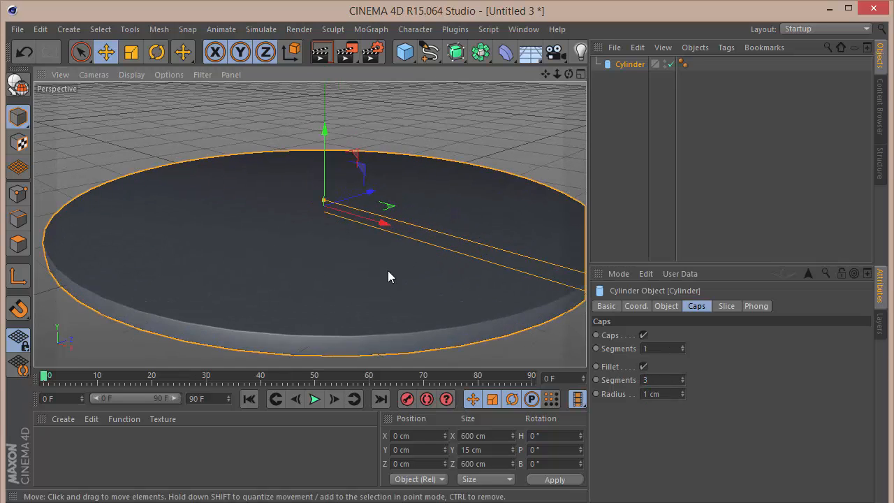
mouse_move(623, 68)
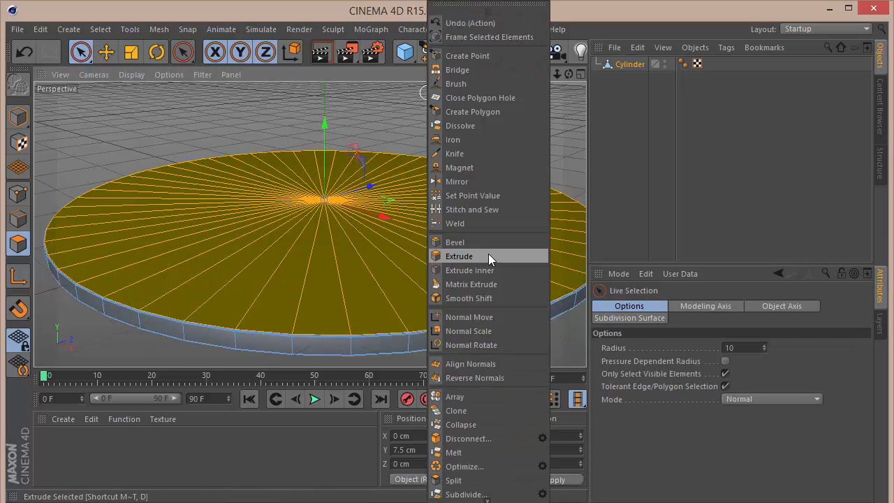
mouse_move(472, 299)
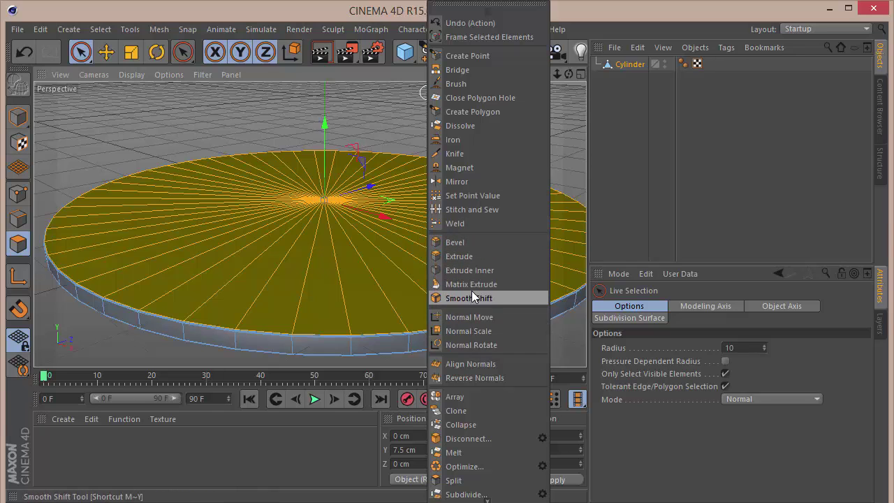
Make the cylinder editable and select its top faces.
left_click(466, 271)
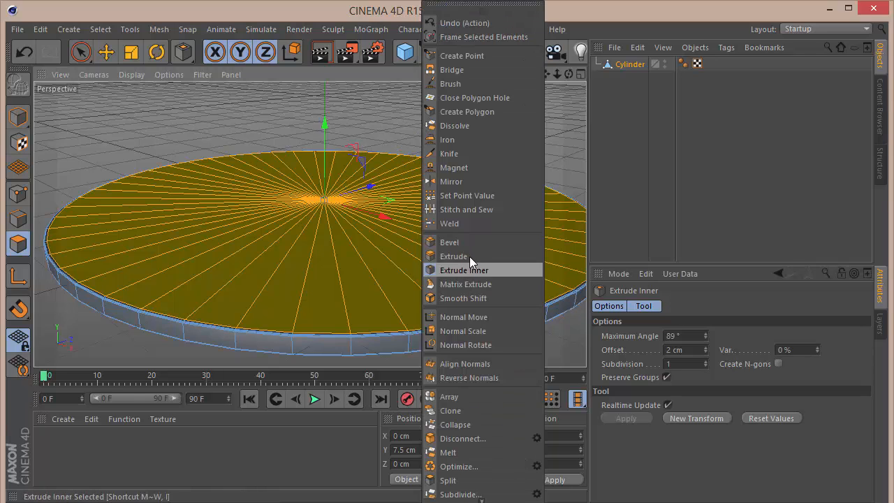
Start extruding the top faces, then switch to the Knife tool.
left_click(454, 257)
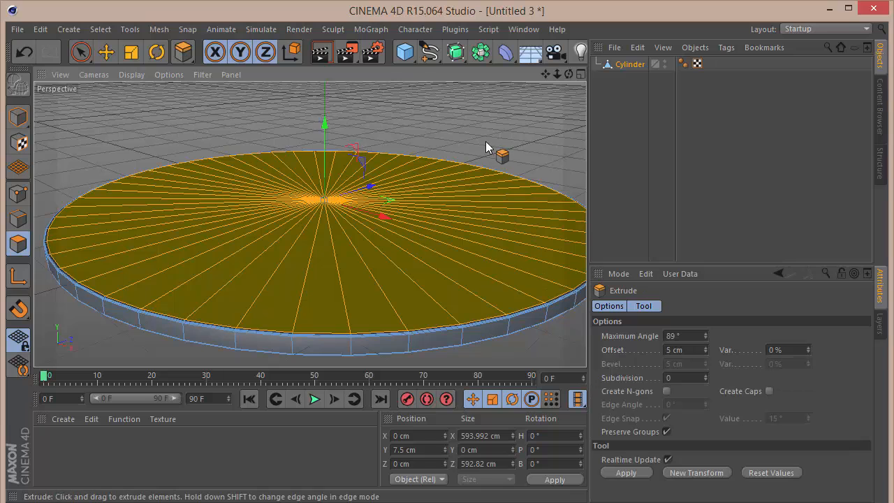
left_click(682, 349)
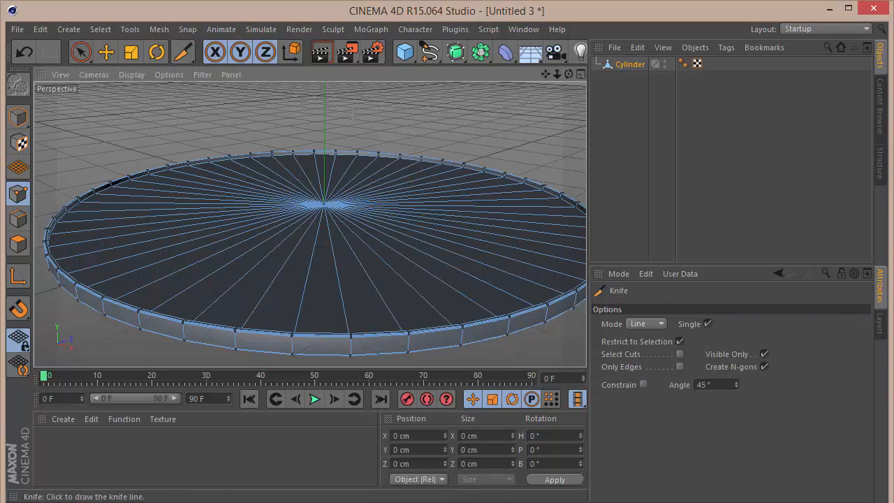
Choose the knife cutting mode for the disc.
left_click(642, 324)
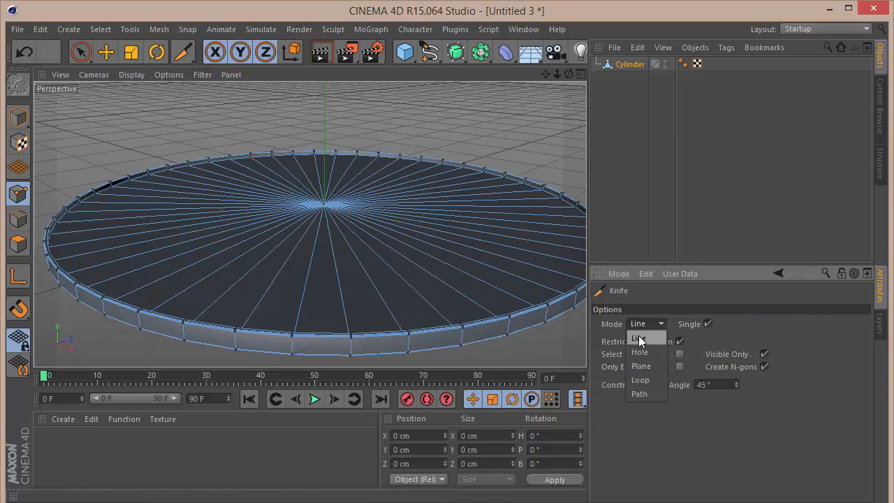
left_click(640, 380)
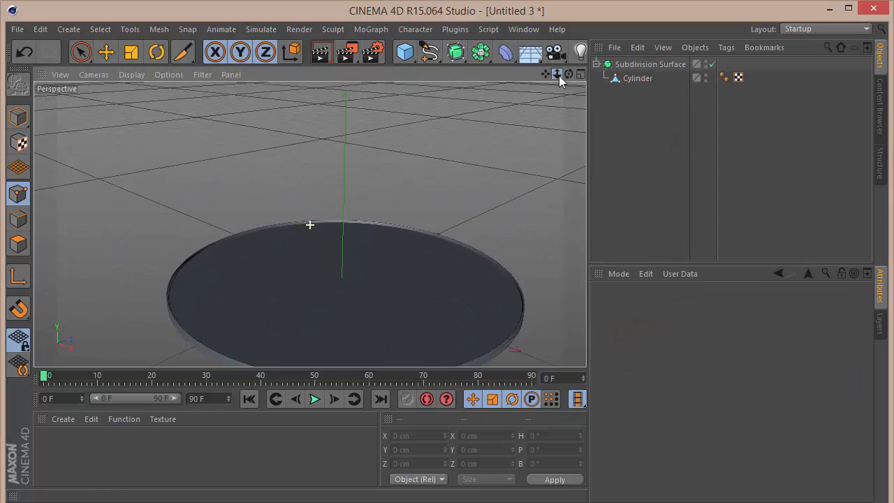
Rename the Subdivision Surface object to Base.
double_click(651, 64)
type("Base")
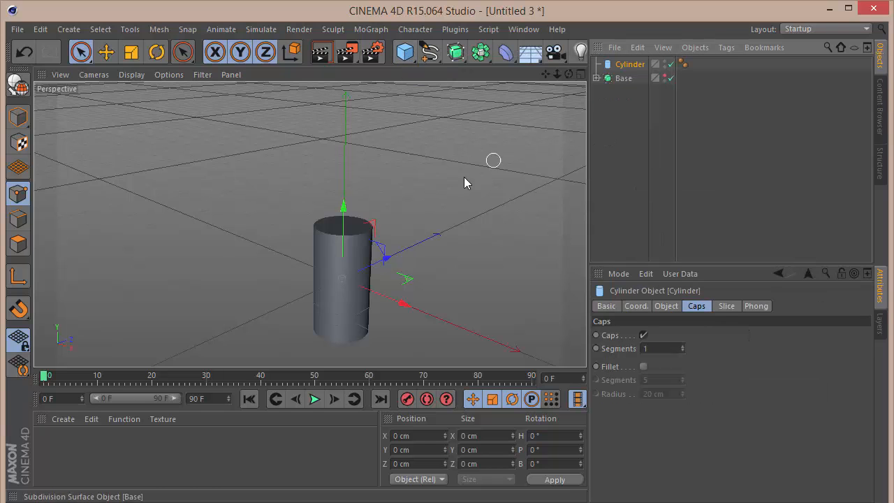
Select the cylinder's top cap and extrude it inward to form hollow cup walls.
left_click(666, 306)
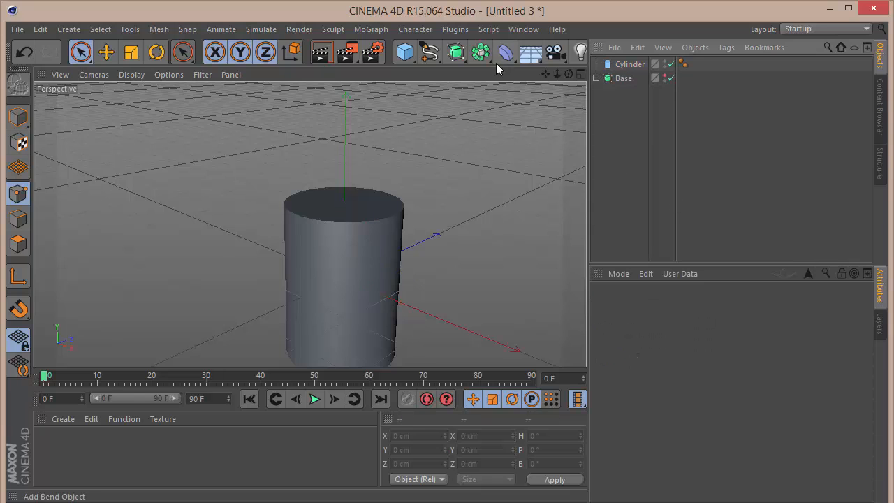
left_click(629, 65)
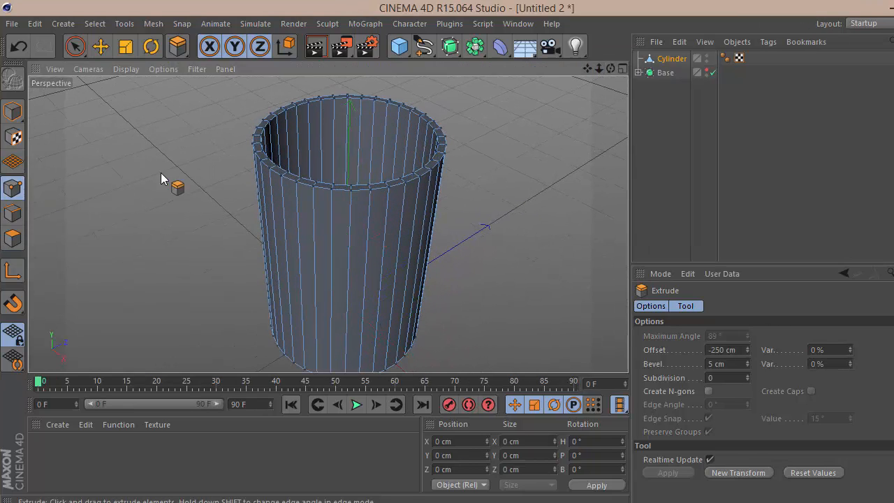
Activate the Knife tool in Loop mode to cut edge loops around the rim.
left_click(176, 46)
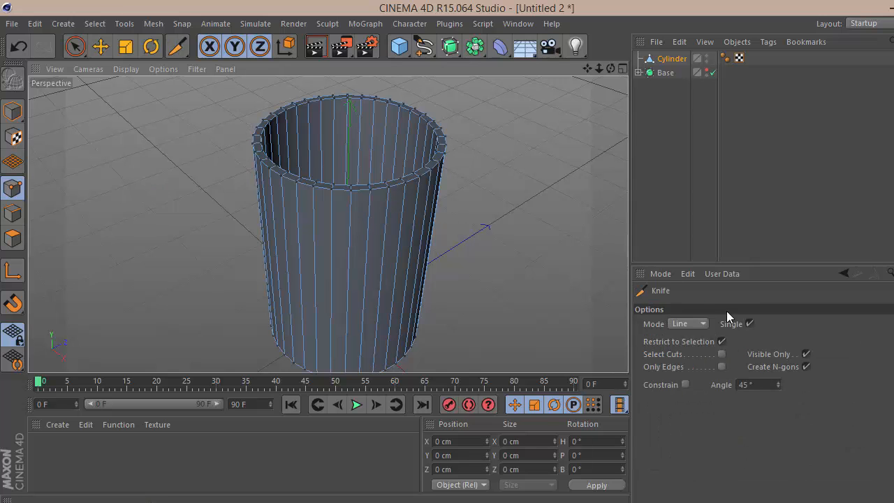
left_click(688, 324)
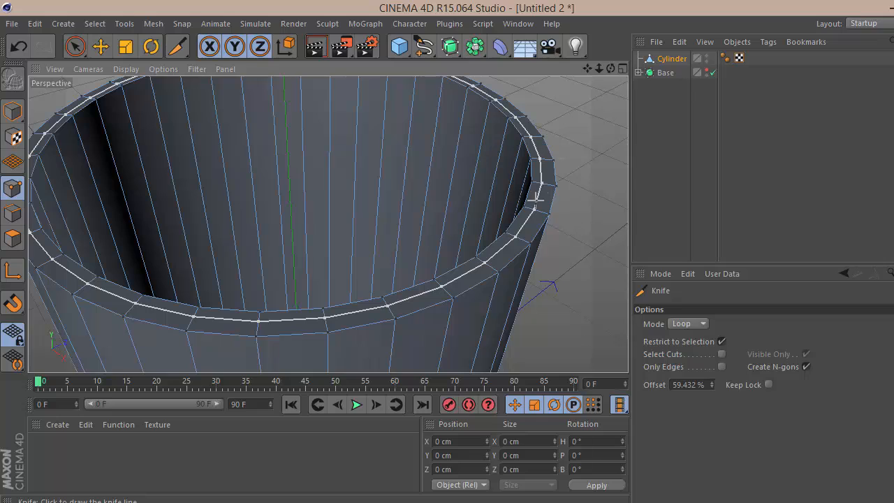
mouse_move(665, 378)
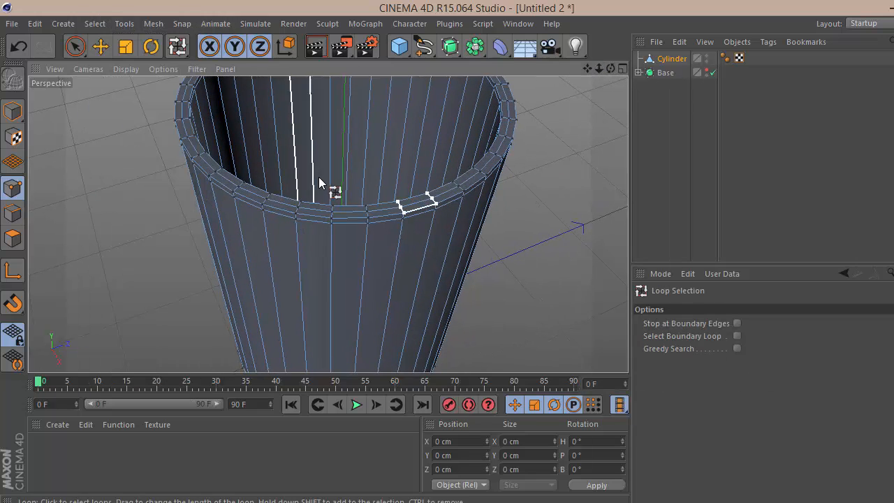
Loop-select the rim points, raise them slightly in Y, and return to perspective view.
left_click(310, 202)
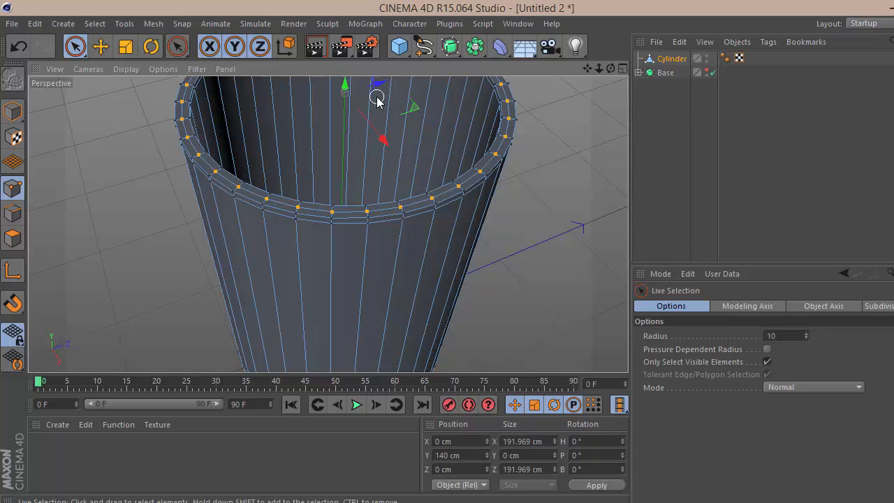
left_click_drag(344, 86, 344, 67)
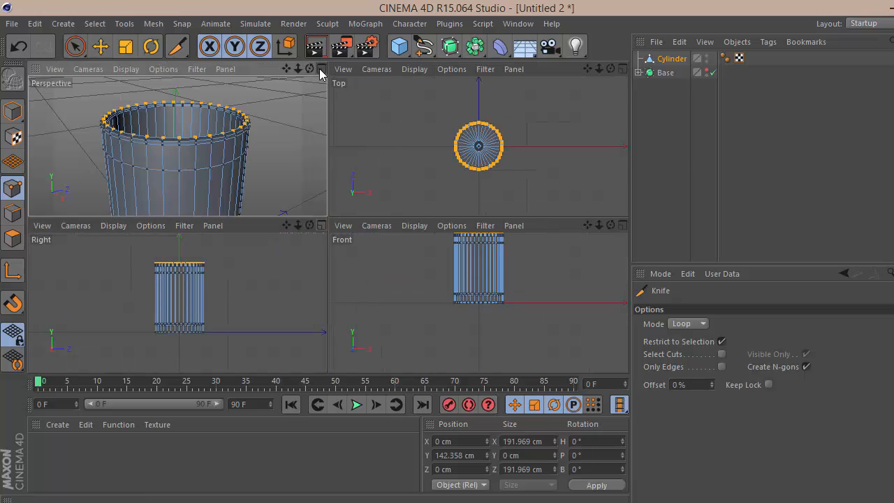
left_click(319, 69)
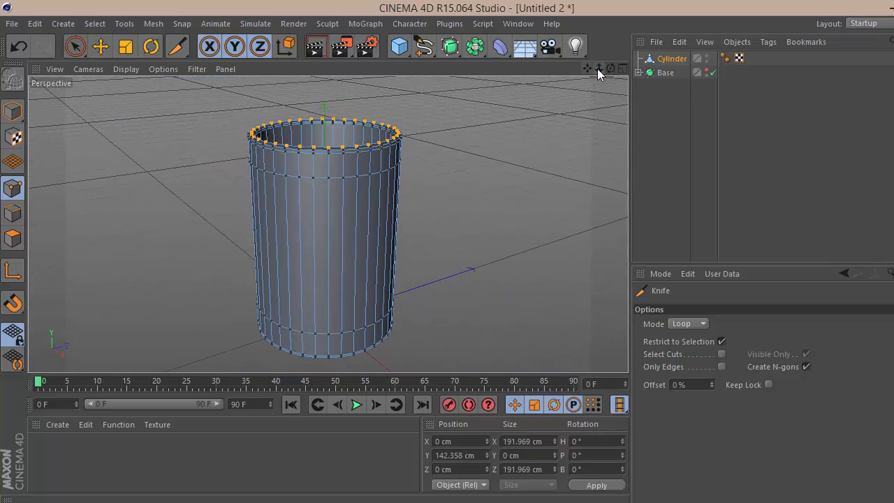
left_click(75, 47)
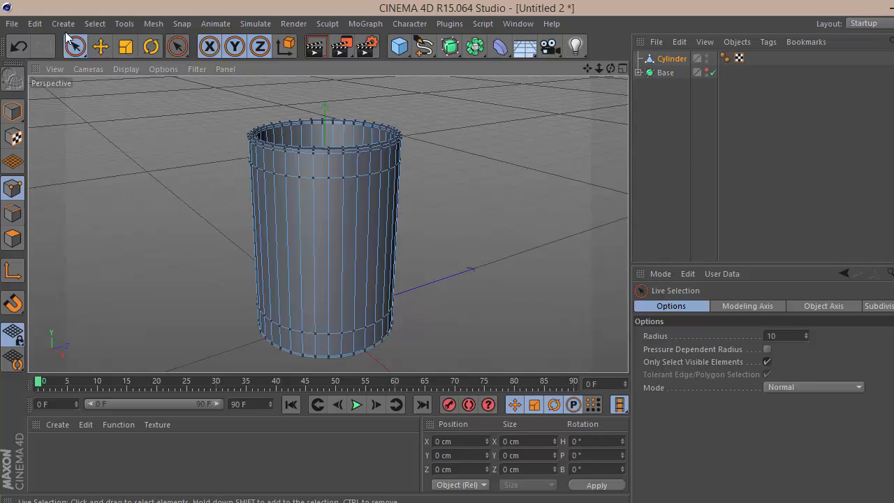
mouse_move(13, 241)
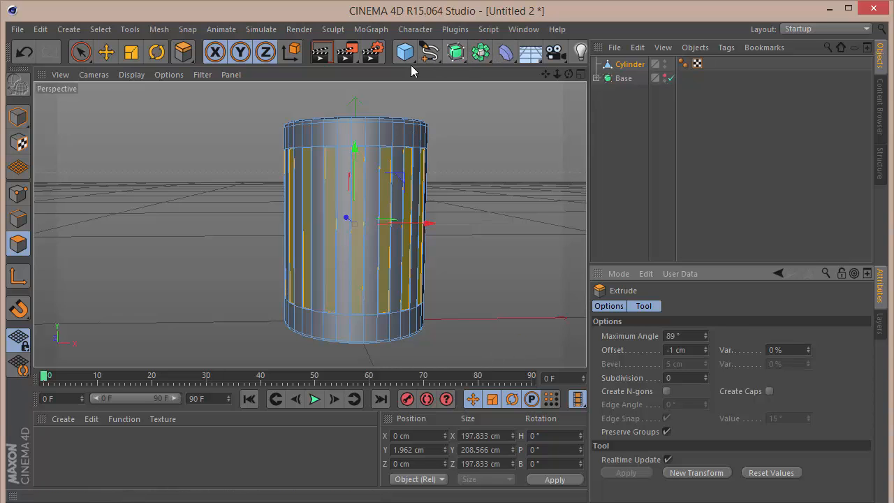
Add a Subdivision Surface generator over the ridged cup to smooth it.
left_click(481, 52)
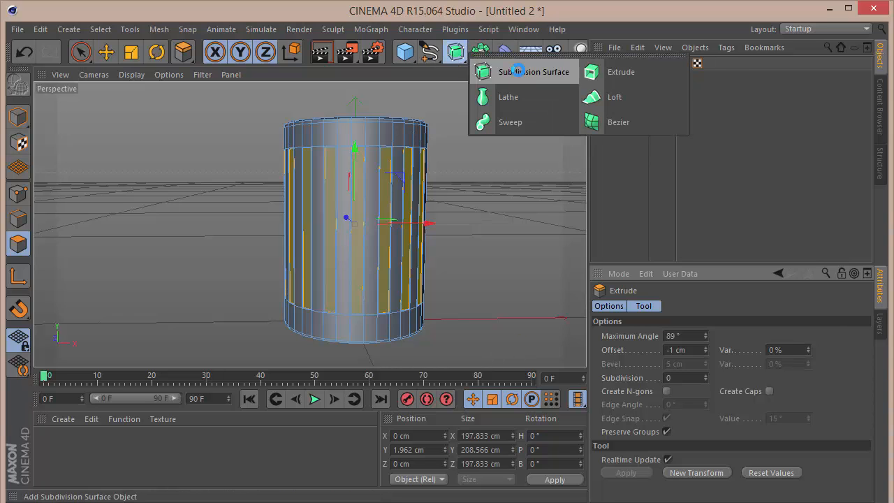
left_click(528, 71)
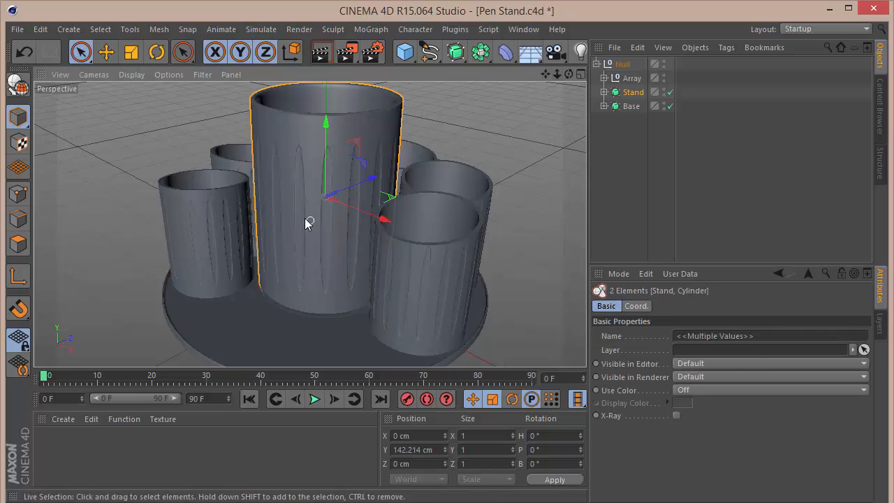
Select the Base and central Stand cup and add subtract Boole objects holding each cup and a Cube.
left_click(632, 106)
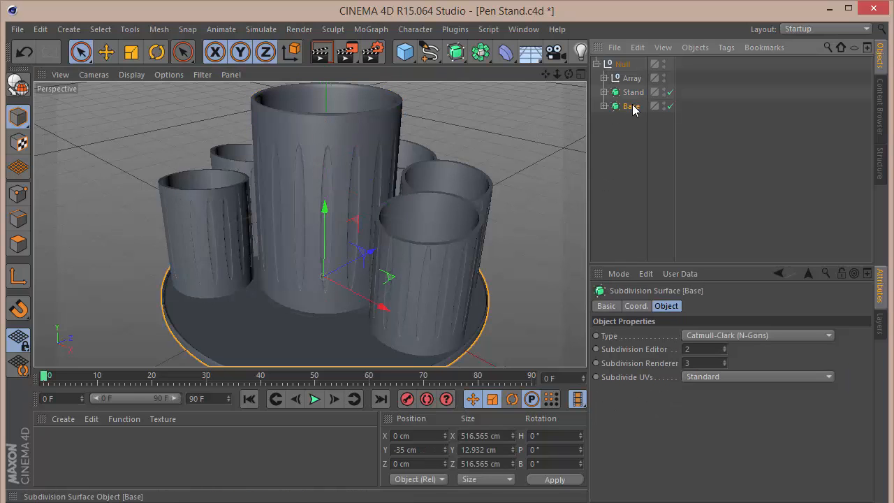
left_click(630, 79)
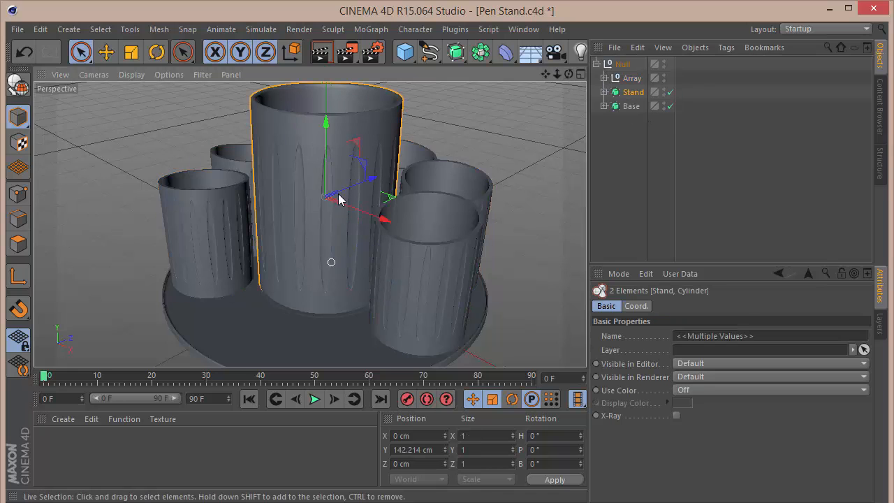
left_click(610, 92)
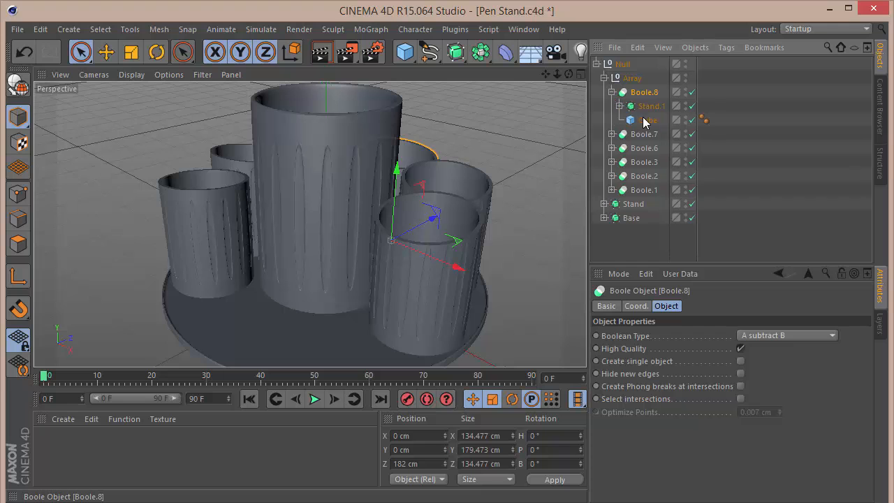
Select the Cube inside Boole.8 that will cut the front cup's rim at an angle.
left_click(648, 120)
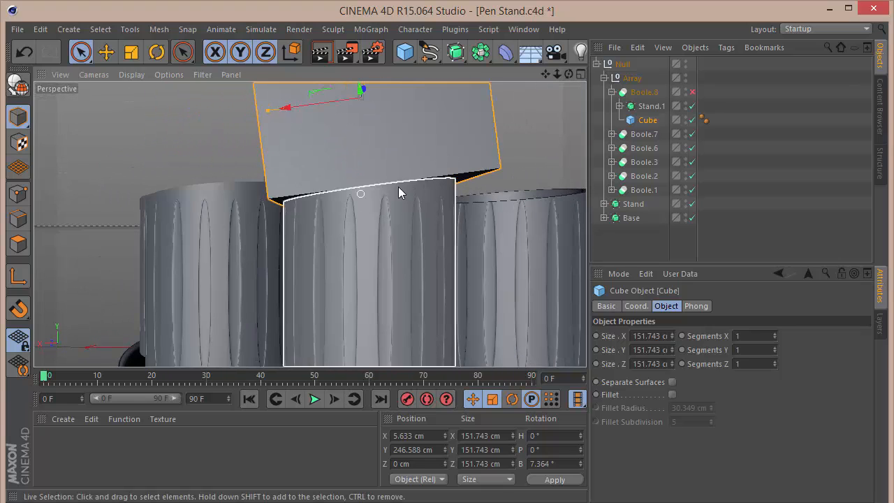
mouse_move(332, 206)
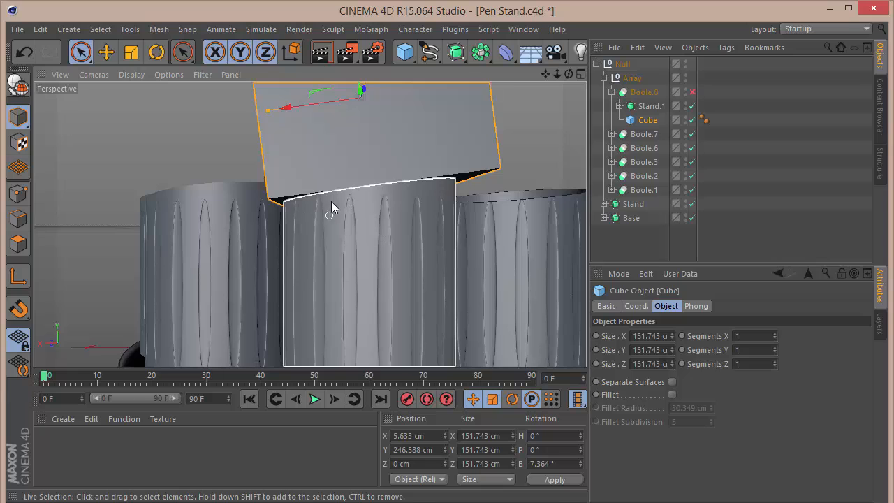
mouse_move(374, 292)
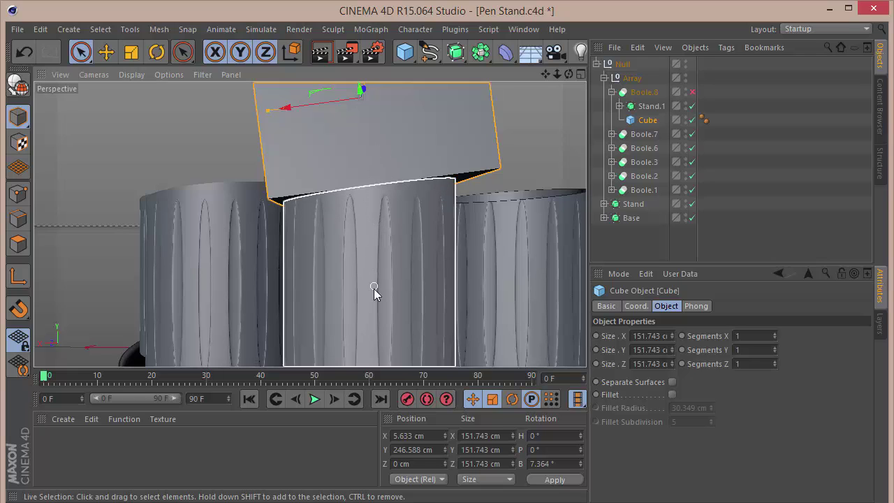